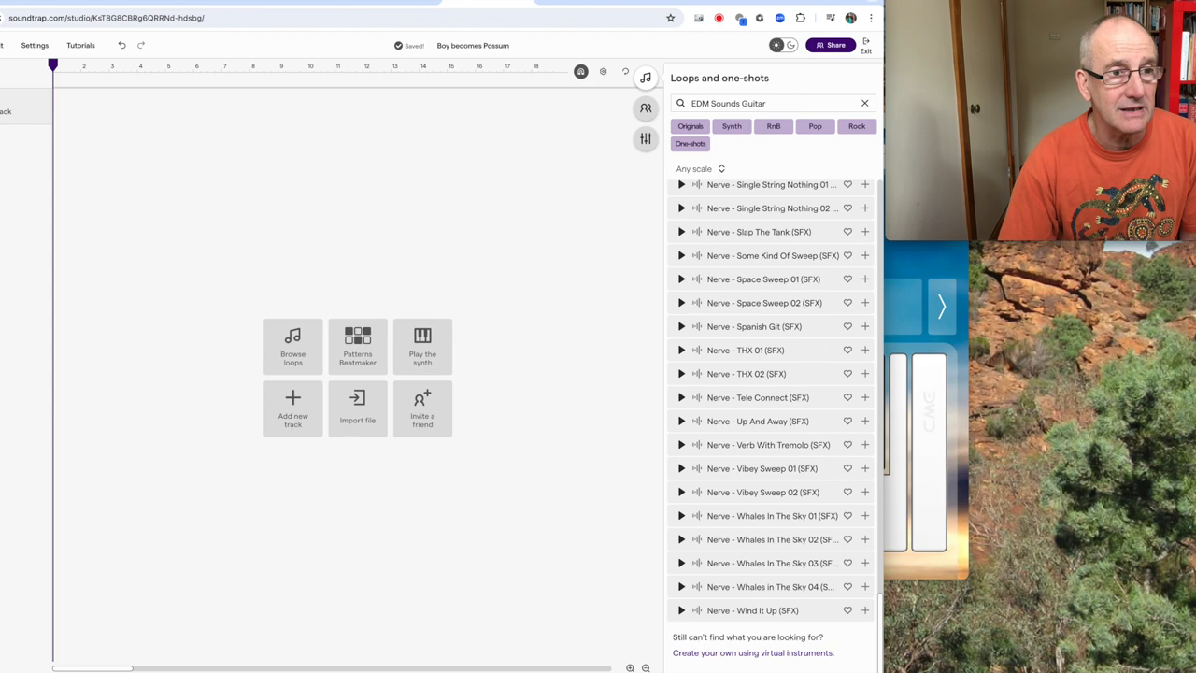
- Bring up the Add new track chooser for a fresh track in the empty project
{"action": "left_click", "coordinate": [292, 408]}
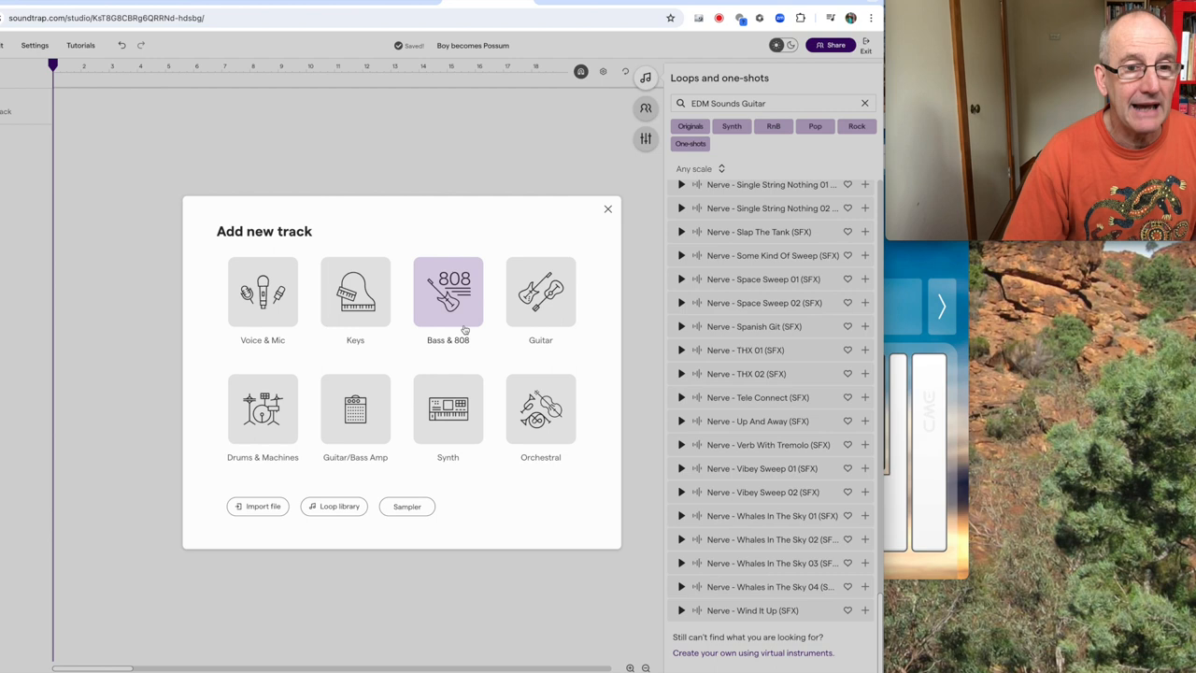
{"action": "left_click", "coordinate": [449, 292]}
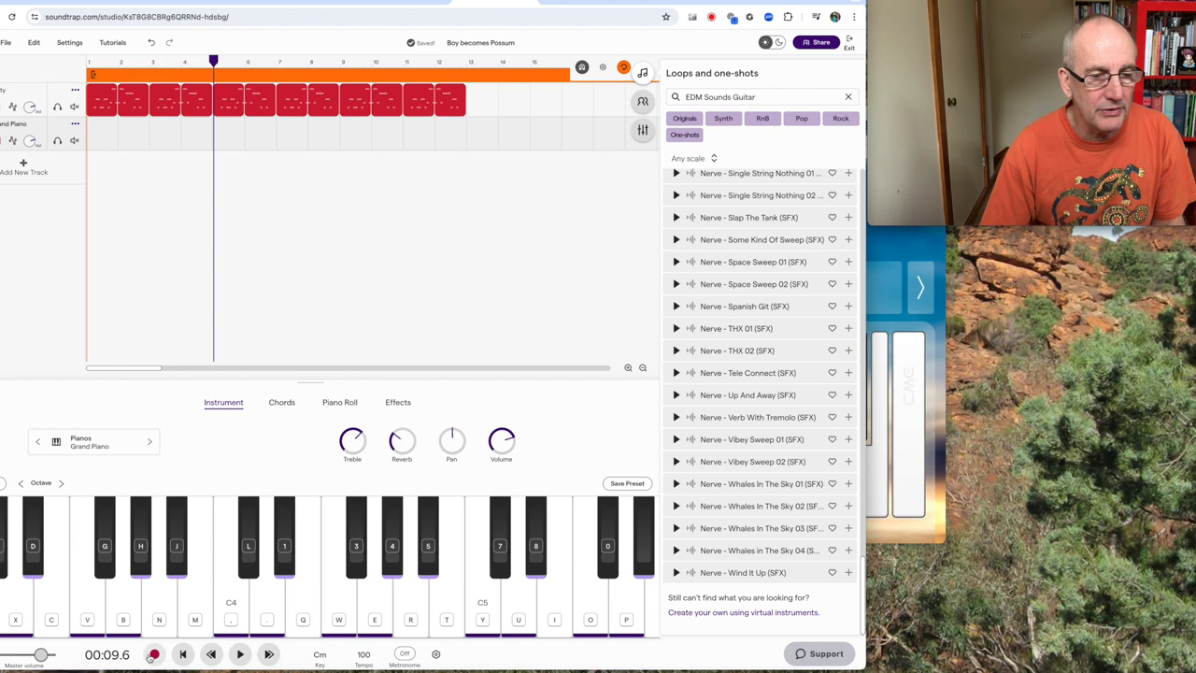
{"action": "left_click", "coordinate": [22, 163]}
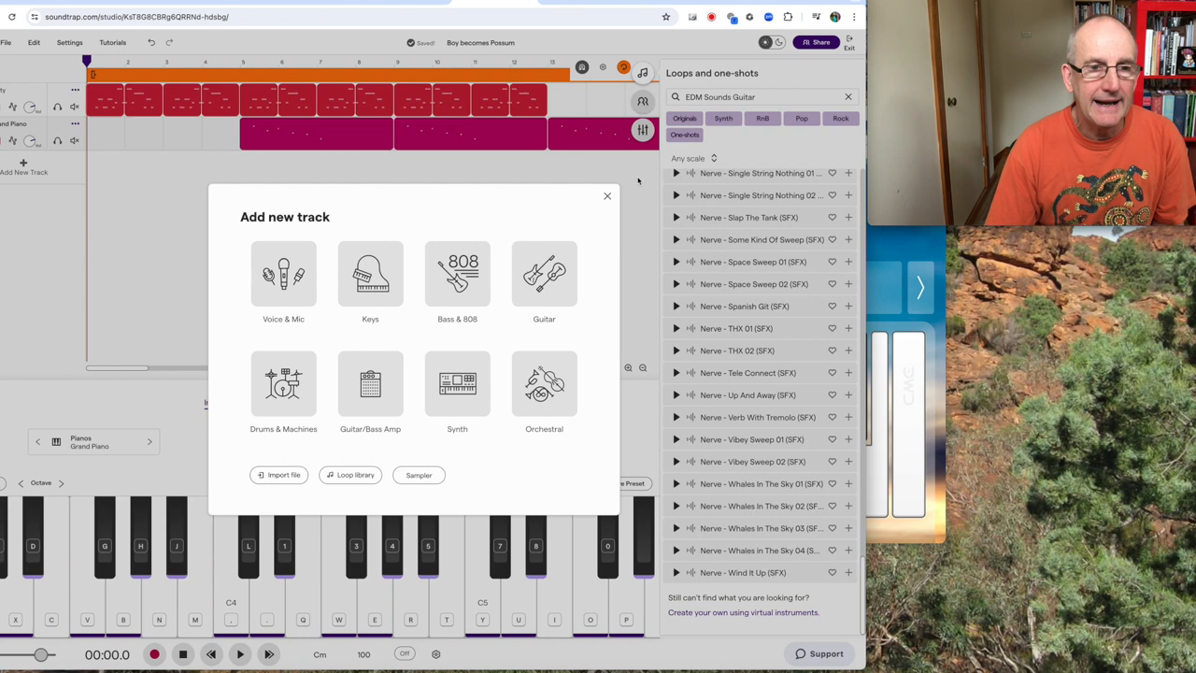
{"action": "left_click", "coordinate": [284, 273]}
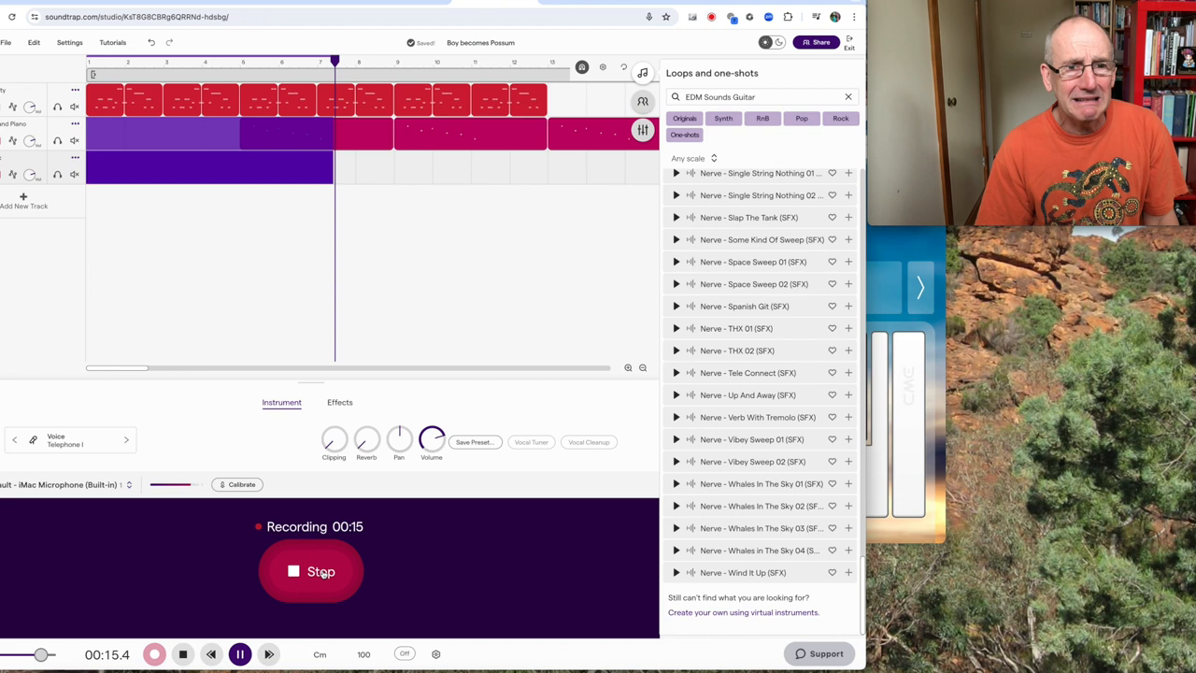